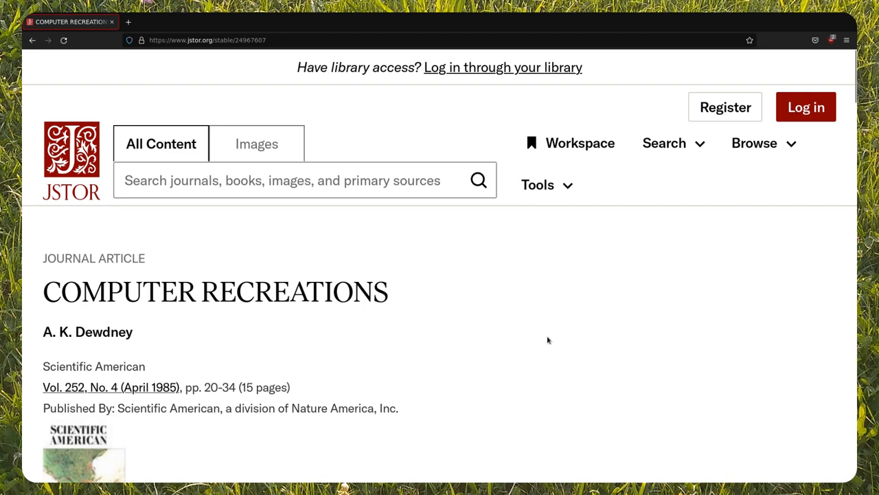
- Switch to Wikipedia's Random number article and scroll down to its See also and References
scroll("down", 3)
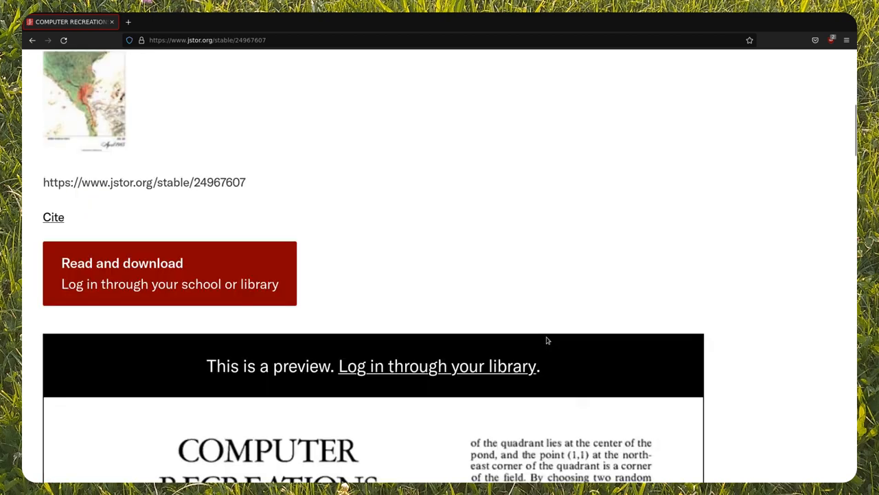
scroll("down", 3)
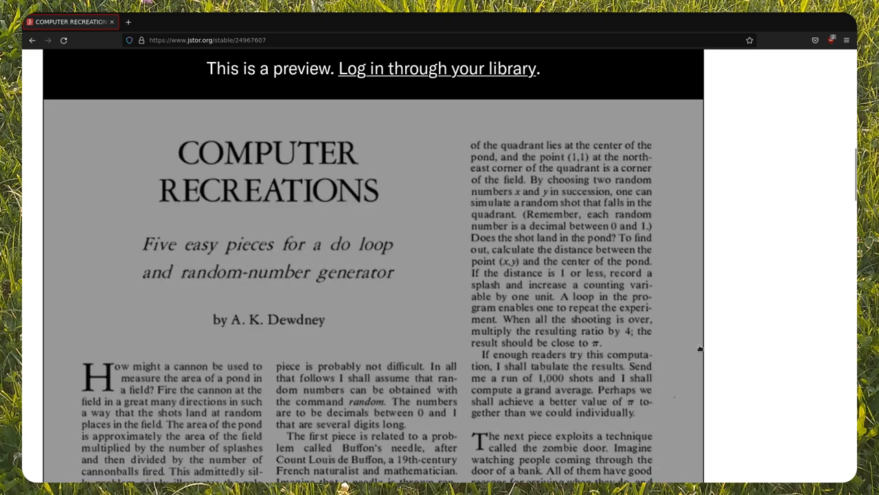
scroll("down", 3)
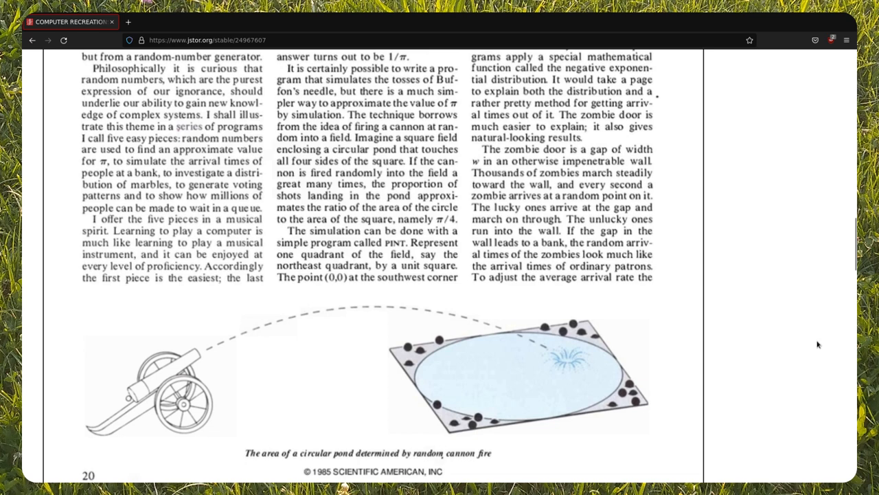
scroll("down", 3)
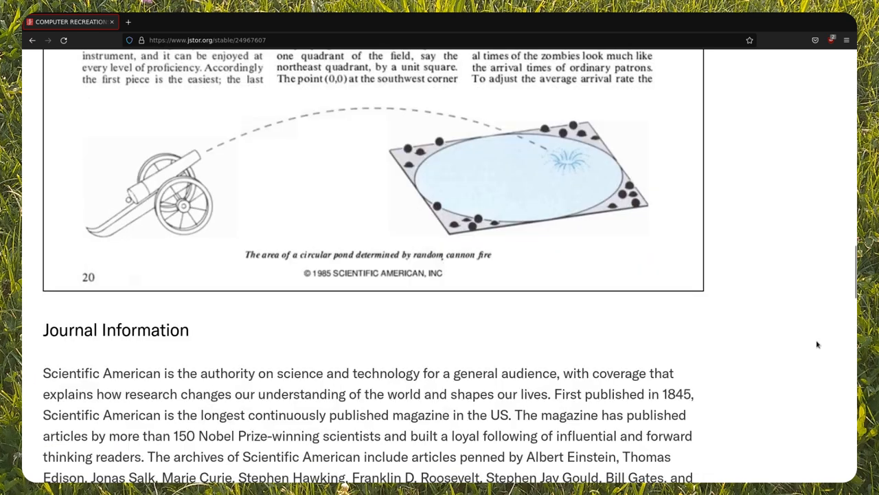
left_click(168, 21)
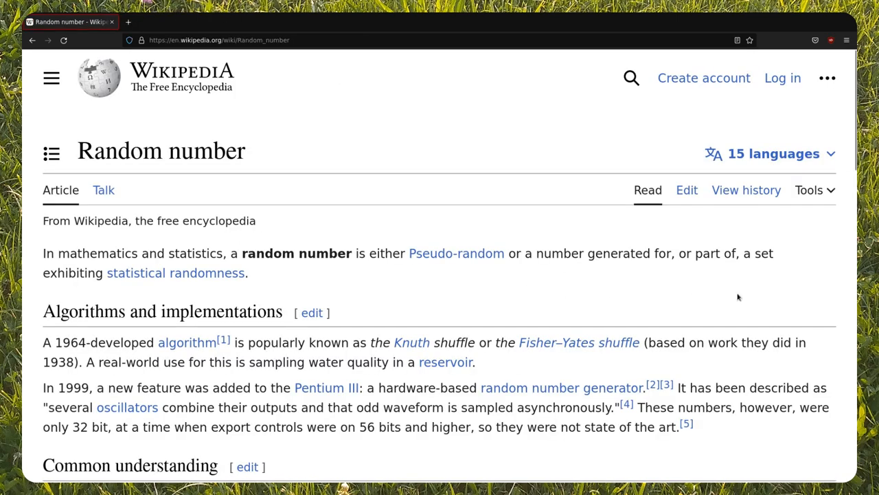
scroll("down", 3)
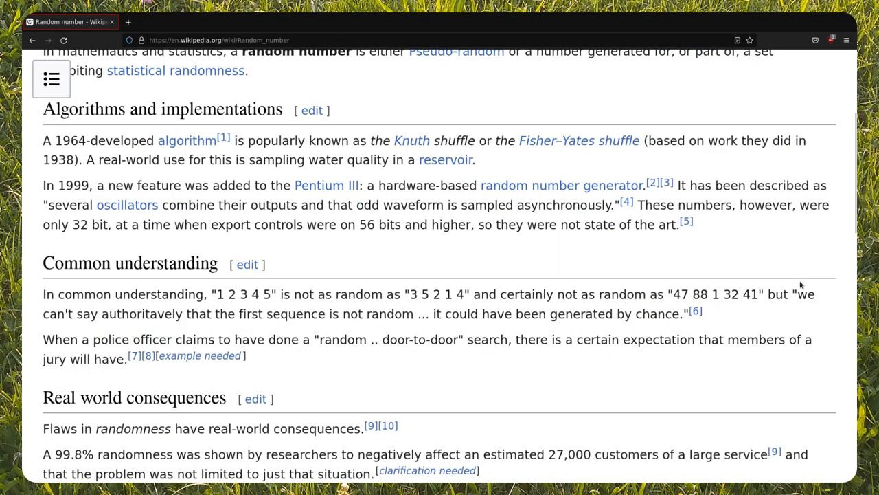
scroll("down", 3)
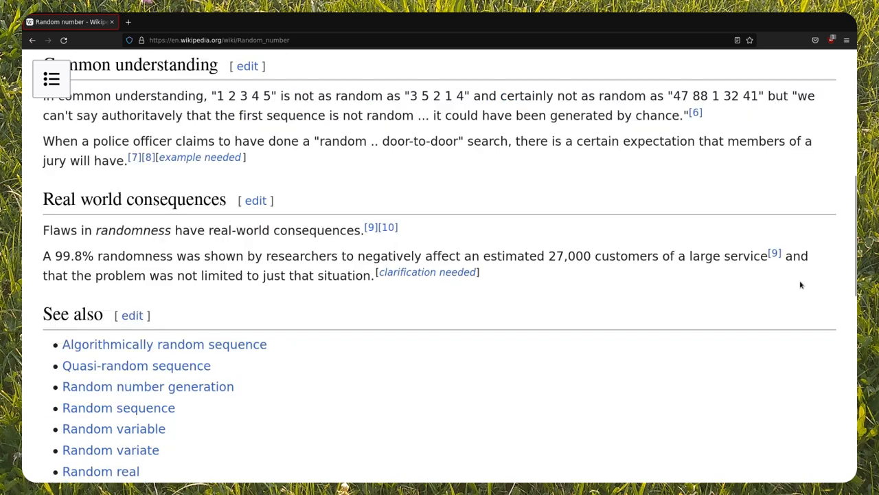
scroll("down", 3)
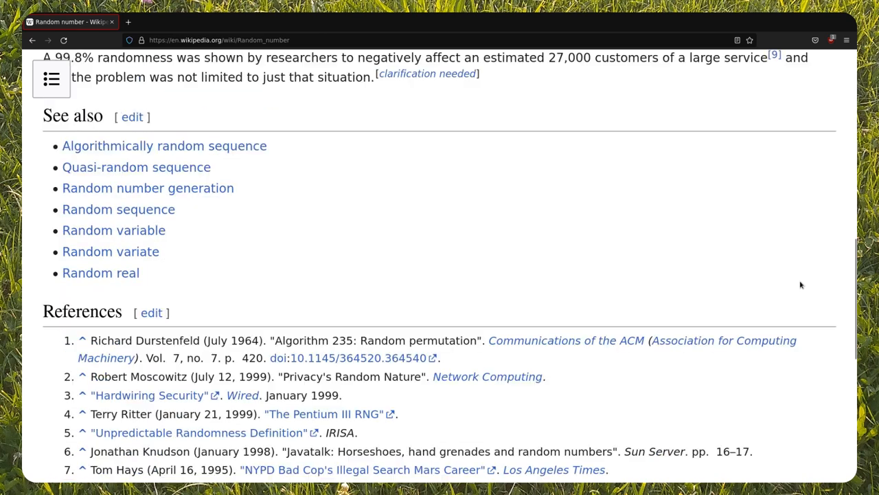
scroll("down", 3)
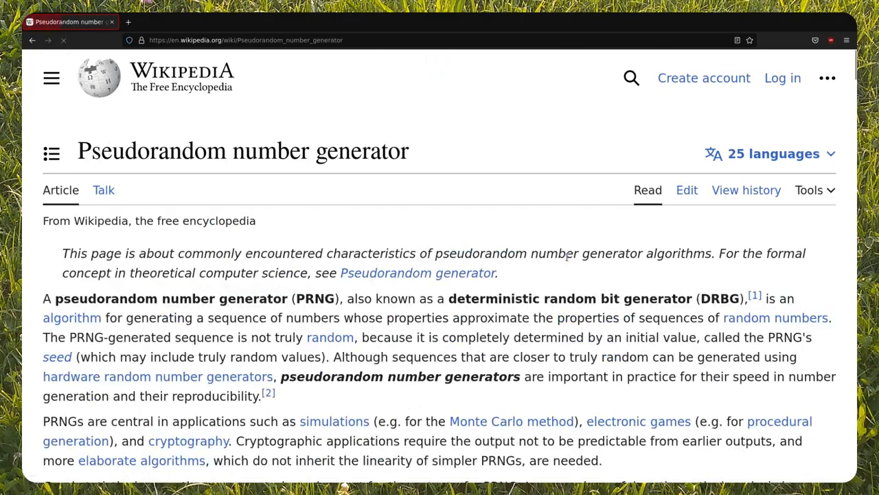
- Follow the Random number generation link to the Pseudorandom number generator article
left_click(512, 421)
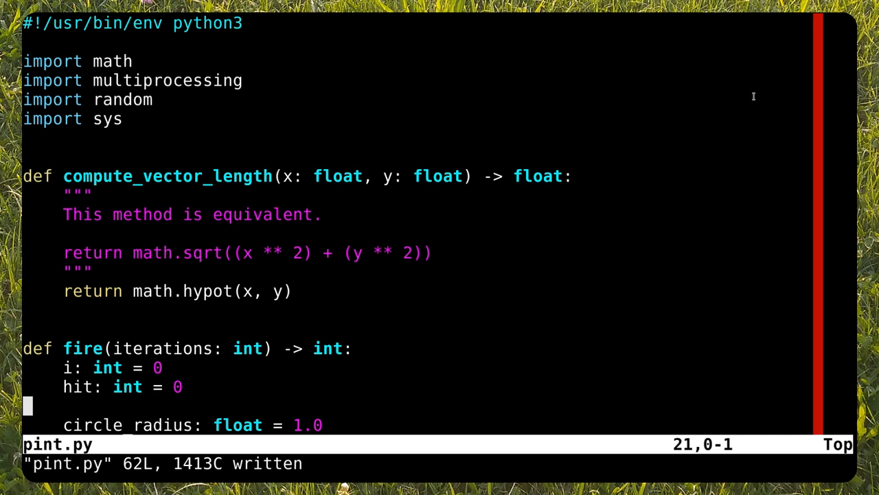
mouse_move(132, 301)
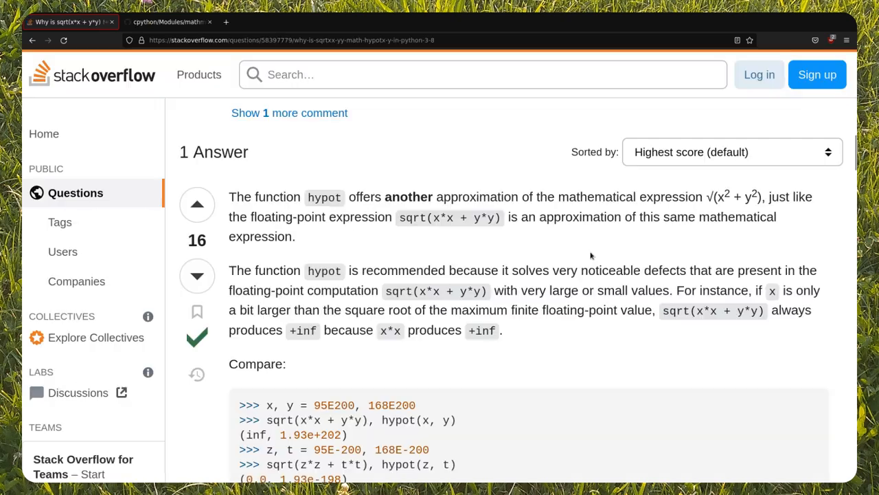
- Scroll through the Stack Overflow hypot answer, then switch back to pint.py in Vim
scroll("down", 3)
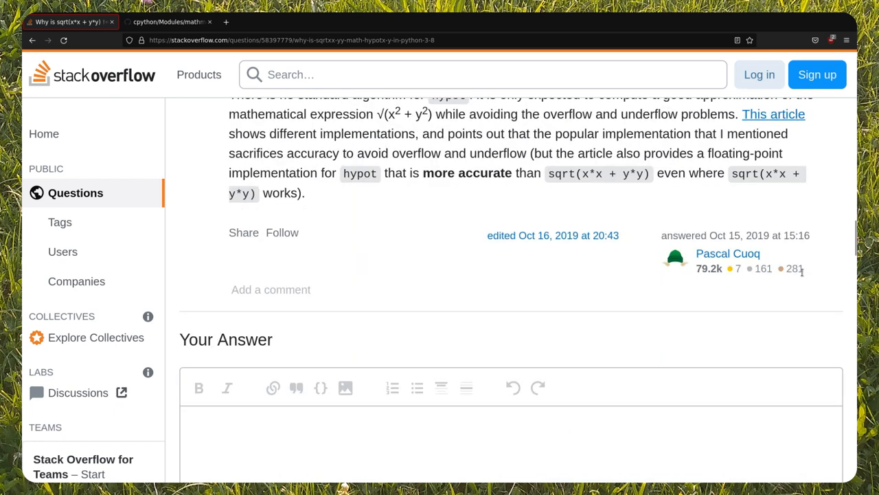
scroll("up", 3)
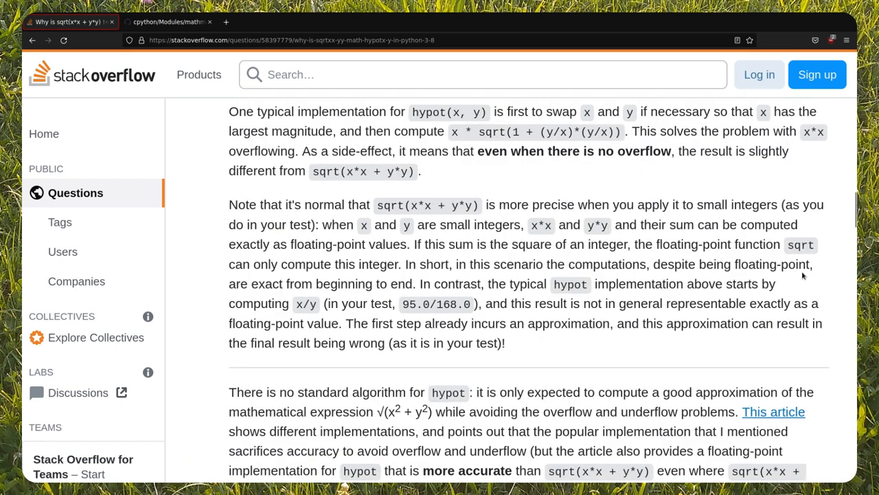
left_click(169, 21)
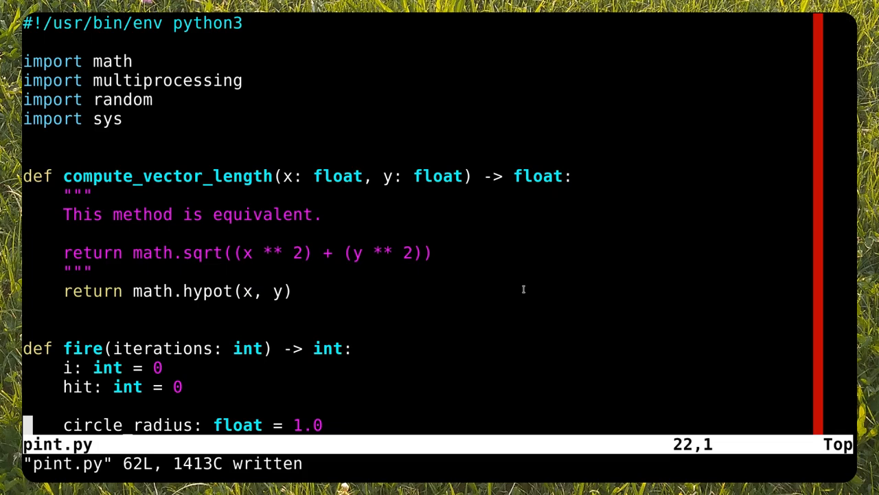
scroll("down", 3)
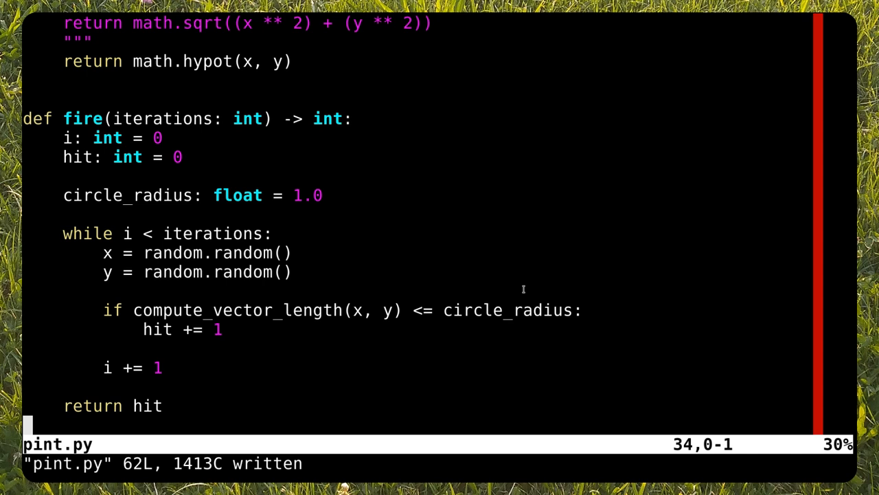
scroll("down", 3)
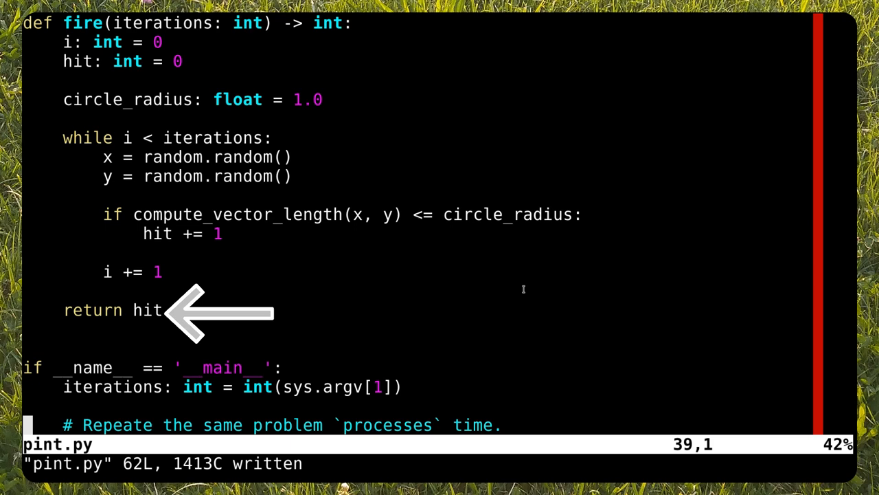
scroll("down", 3)
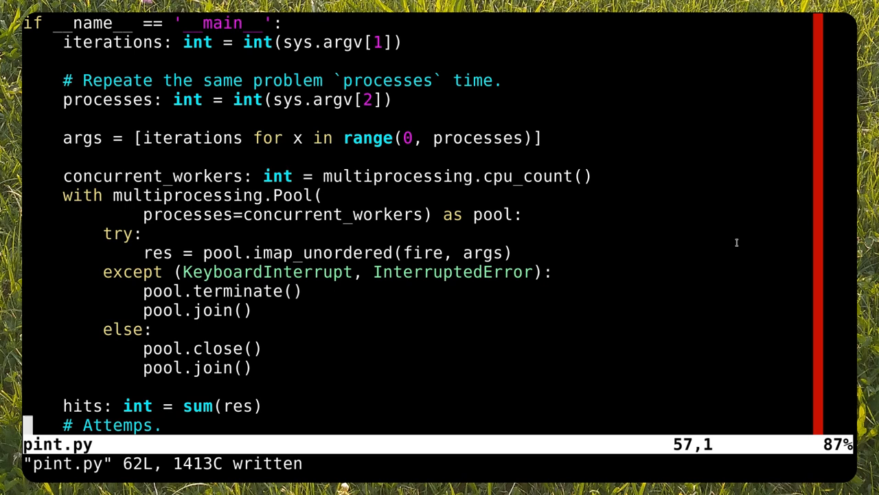
scroll("down", 3)
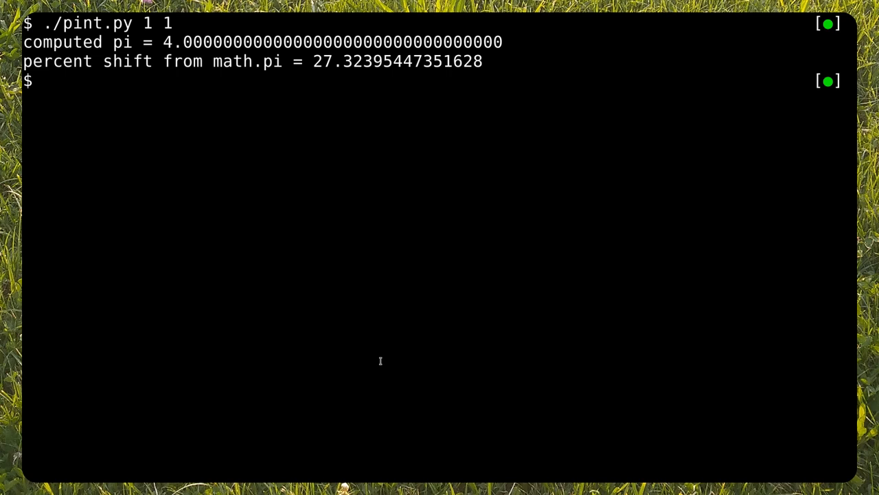
- Time './pint.py 10000 N' with N raised from 1 up to 6000, comparing pi error
key("Enter")
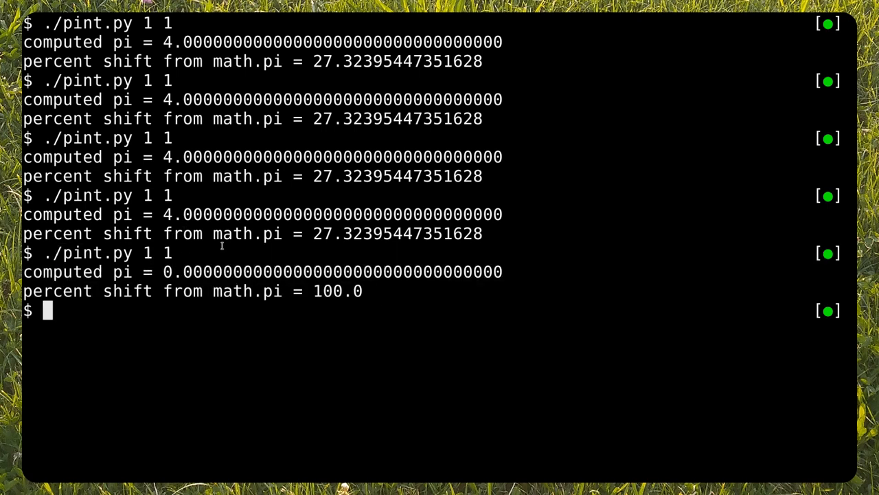
left_click_drag(192, 233, 482, 234)
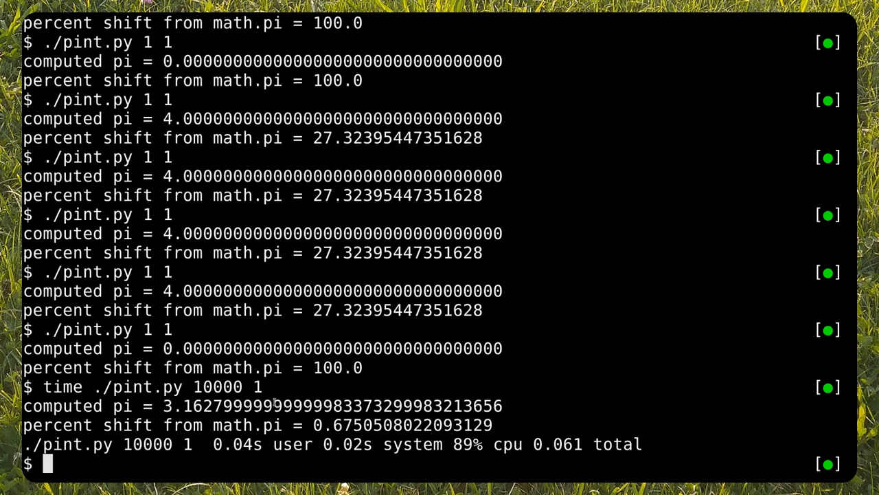
type("time ./pint.py 10000 1")
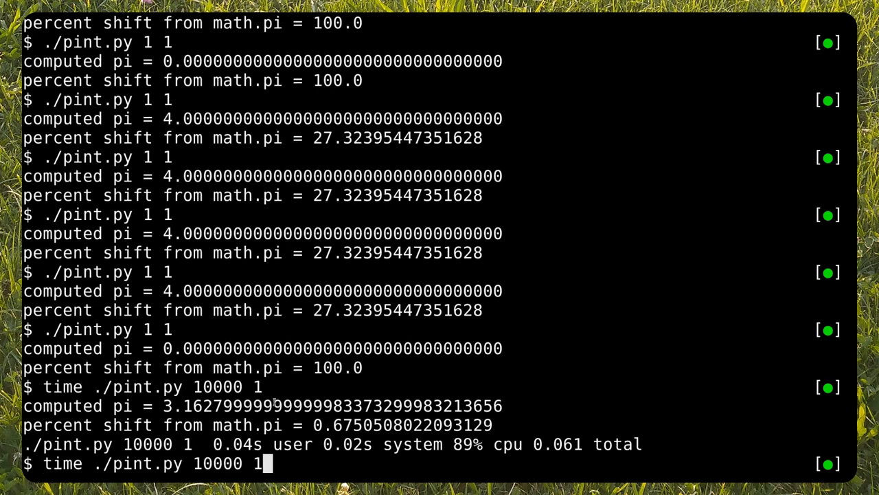
key("BackSpace")
type("6")
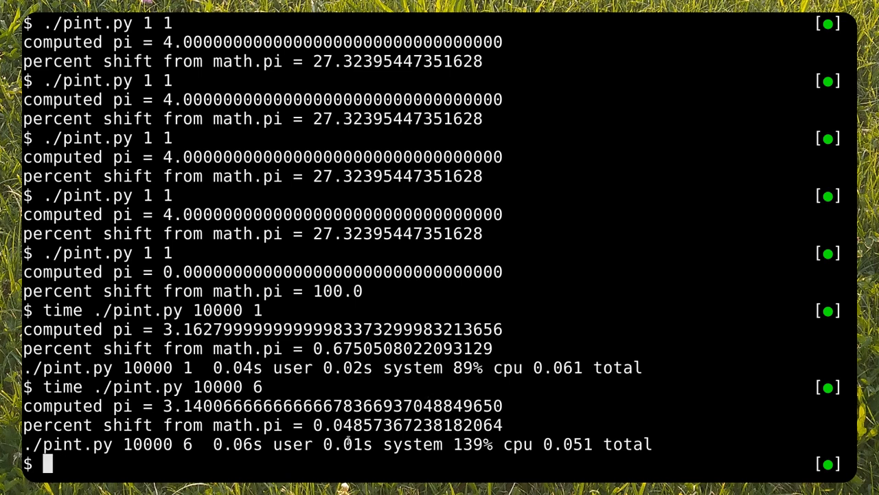
left_click_drag(313, 348, 464, 348)
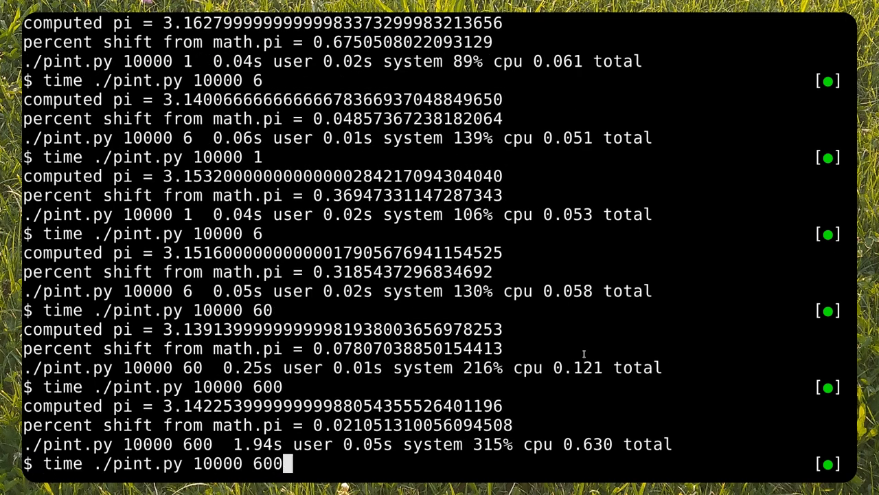
type("0")
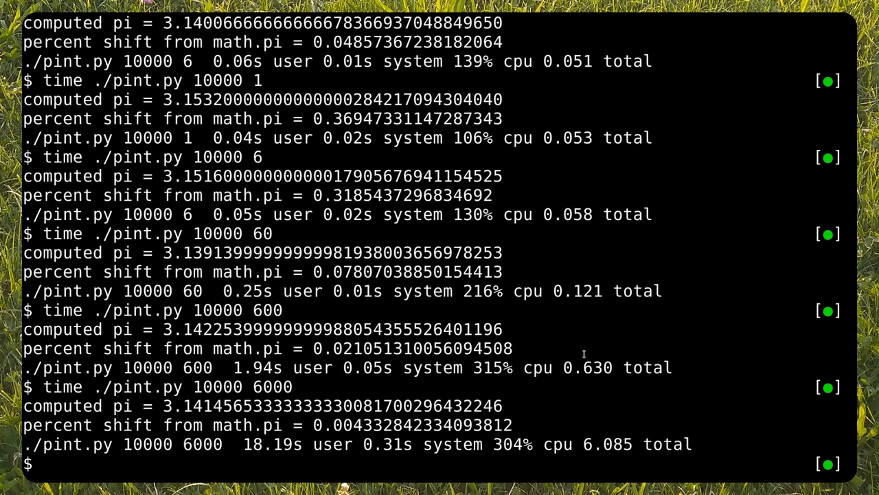
type("time ./pint.py 10000 6000")
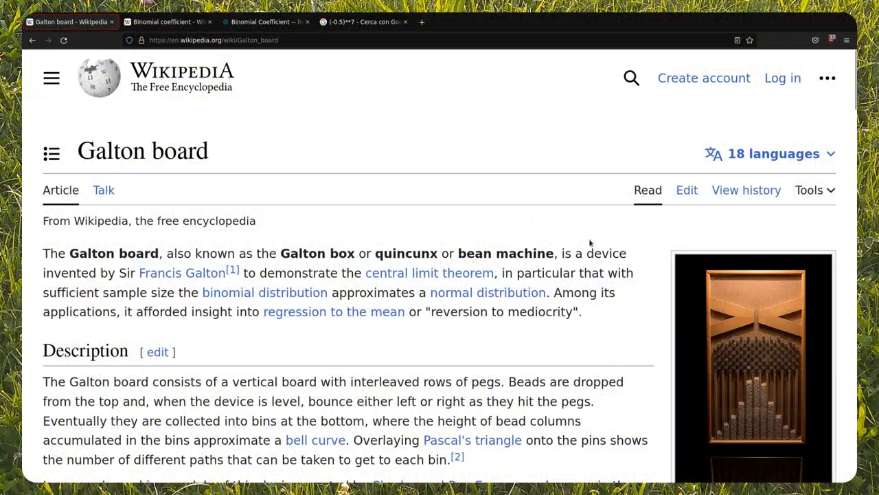
left_click(754, 357)
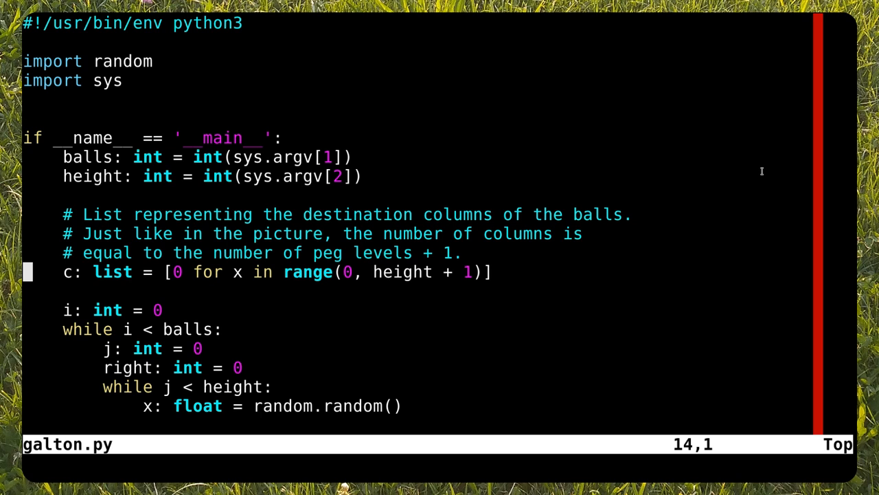
- Scroll through galton.py's main block covering balls, height and the destination column list
scroll("down", 3)
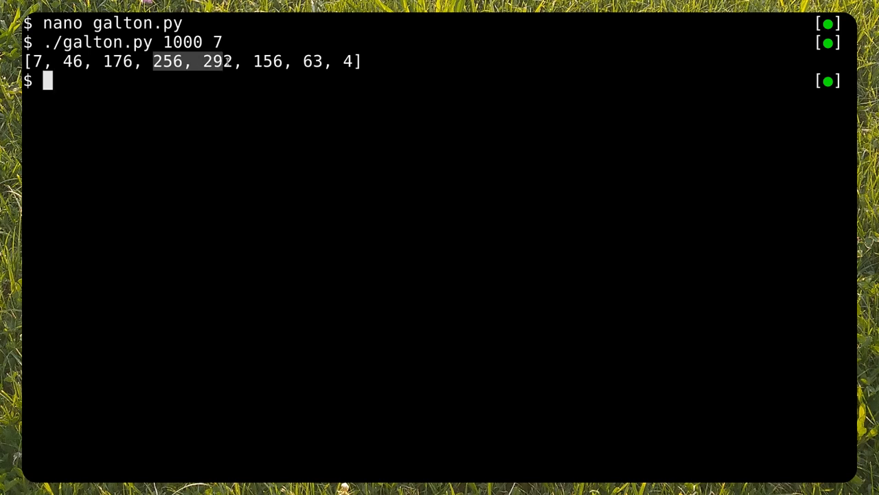
mouse_move(335, 115)
type("for i in $(seq 1 50); do ./voters.py $(($i*2)) $i 100000 0 100 0; done")
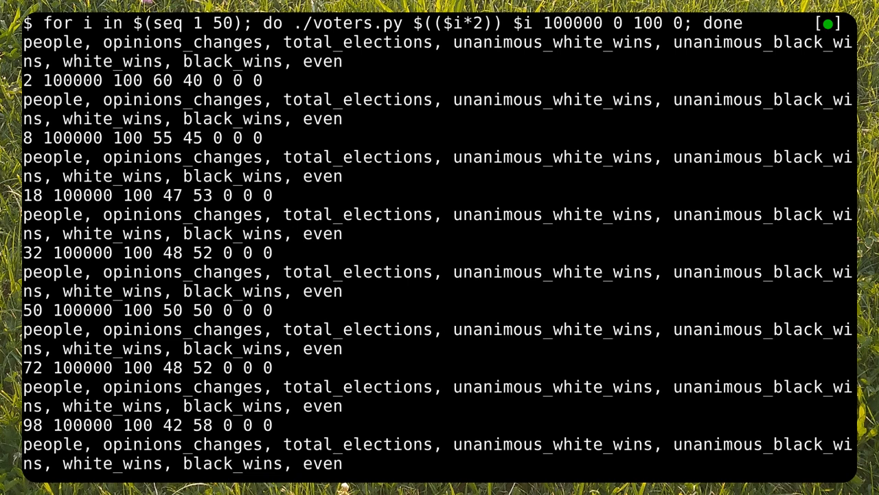
- Scroll through the voters.py loop output of unanimous and ordinary win counts
scroll("down", 3)
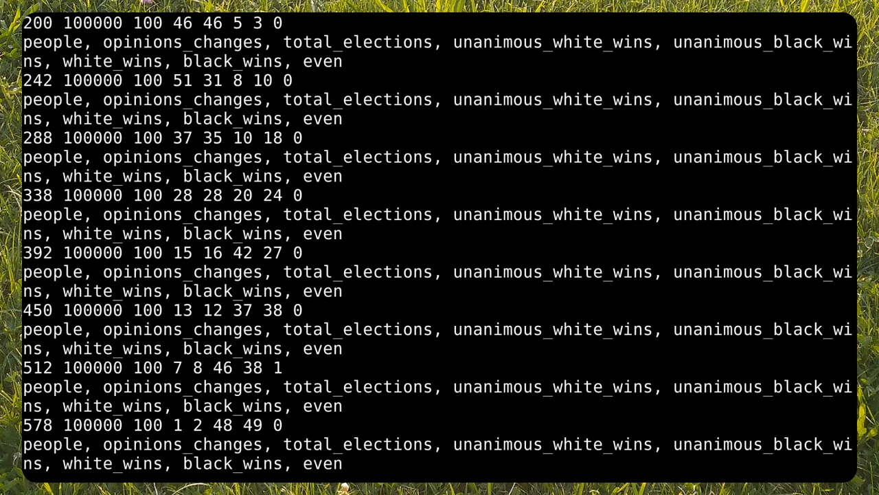
scroll("down", 3)
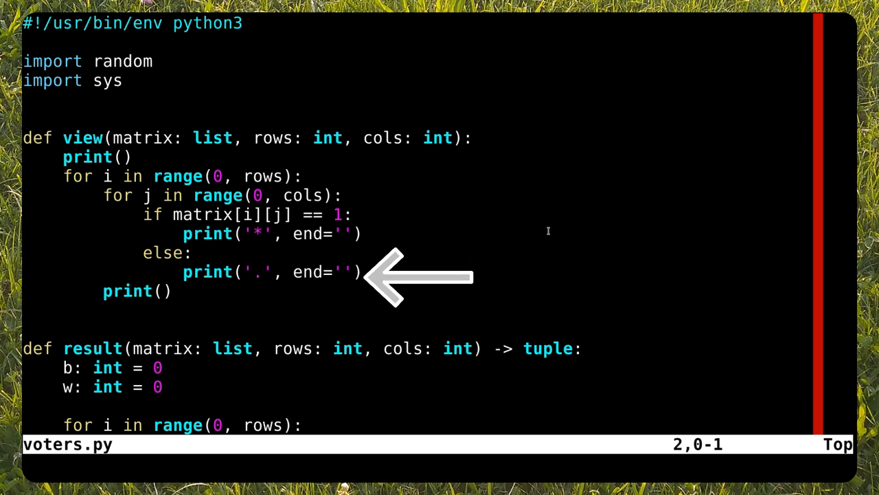
- Scroll down voters.py past the random neighbour selection and vote-copying code
scroll("down", 3)
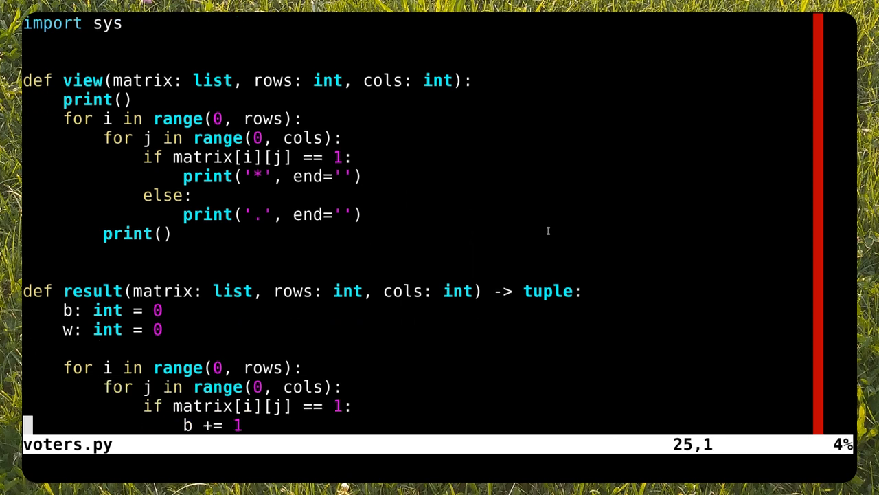
scroll("down", 3)
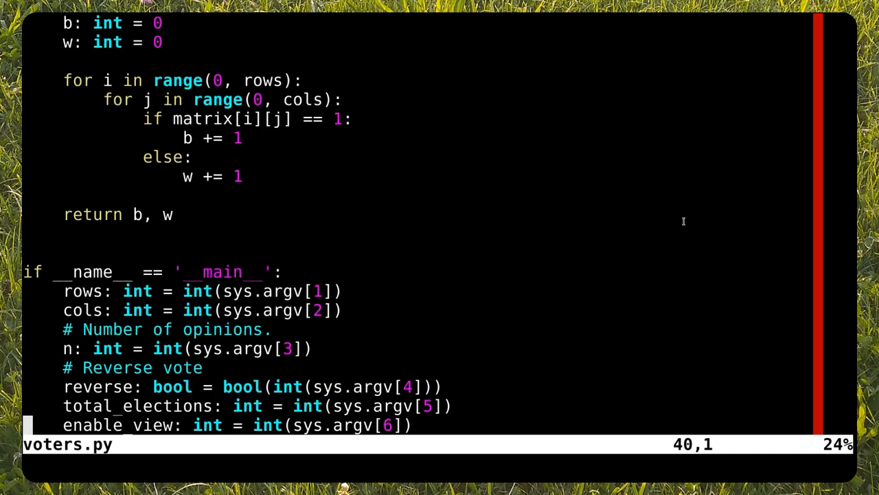
scroll("down", 3)
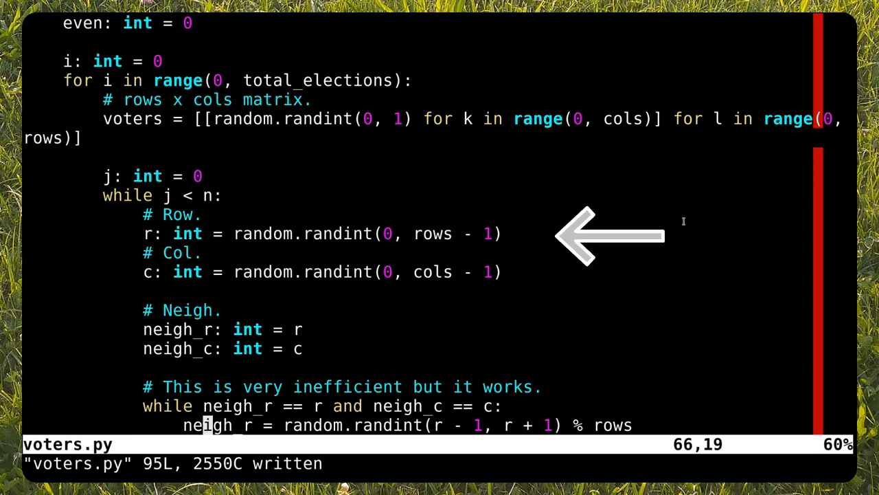
mouse_move(385, 333)
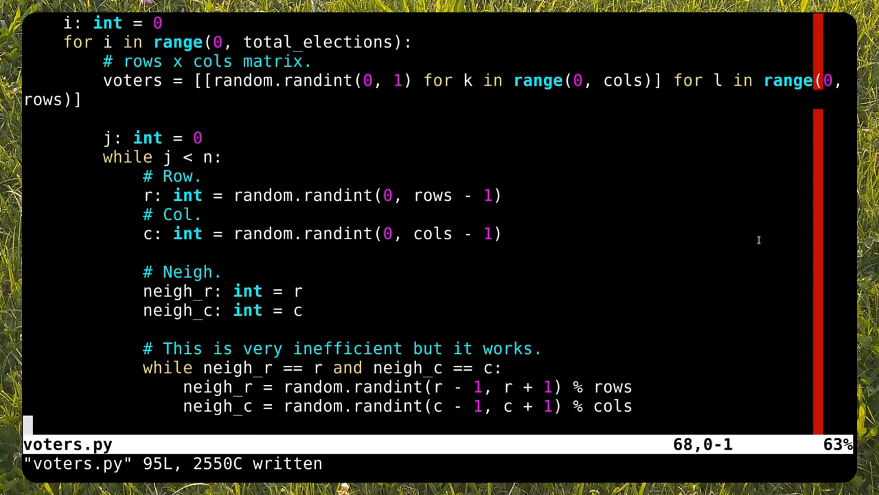
scroll("down", 3)
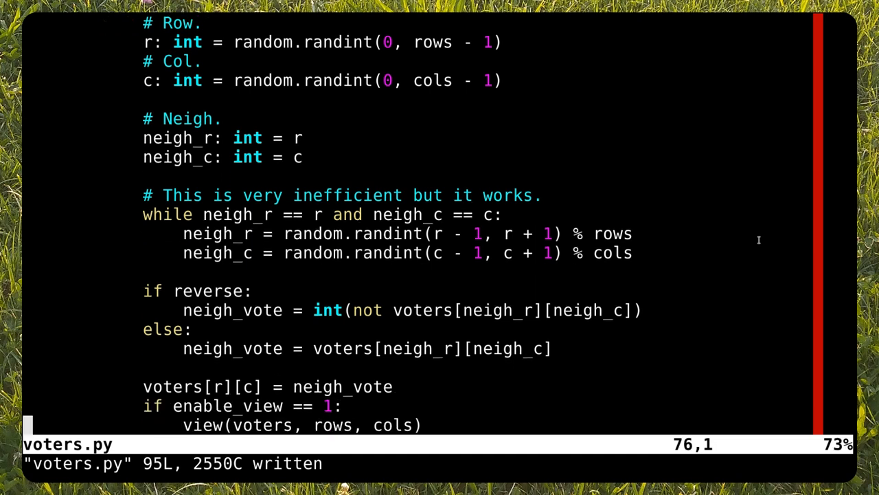
scroll("down", 3)
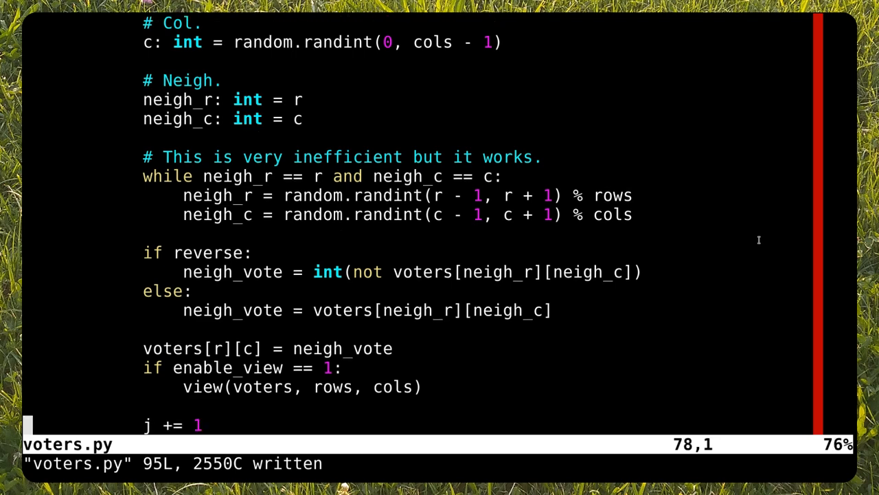
scroll("down", 3)
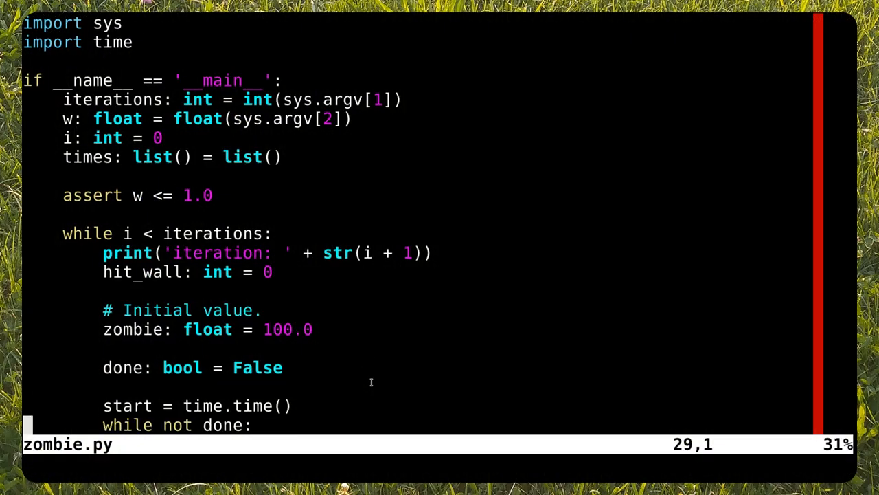
- Scroll through qwing.py's zombie() function down to the main queue while loop
scroll("down", 3)
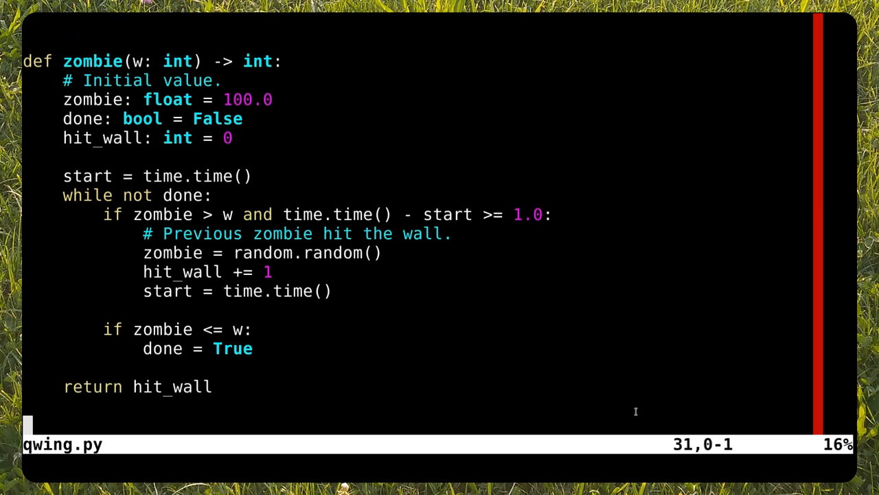
scroll("down", 3)
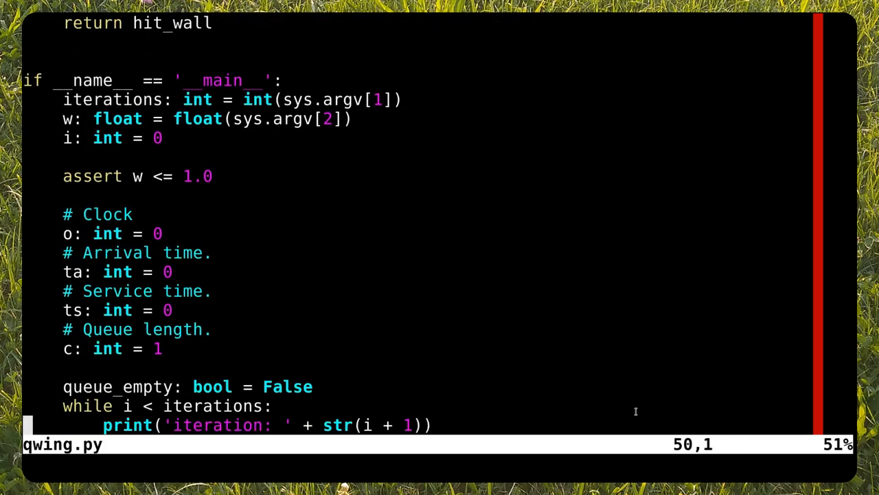
scroll("down", 3)
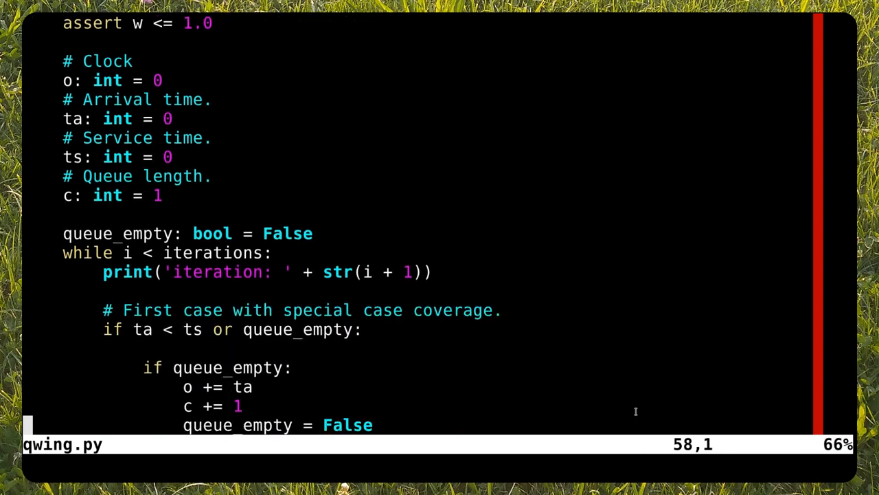
scroll("down", 3)
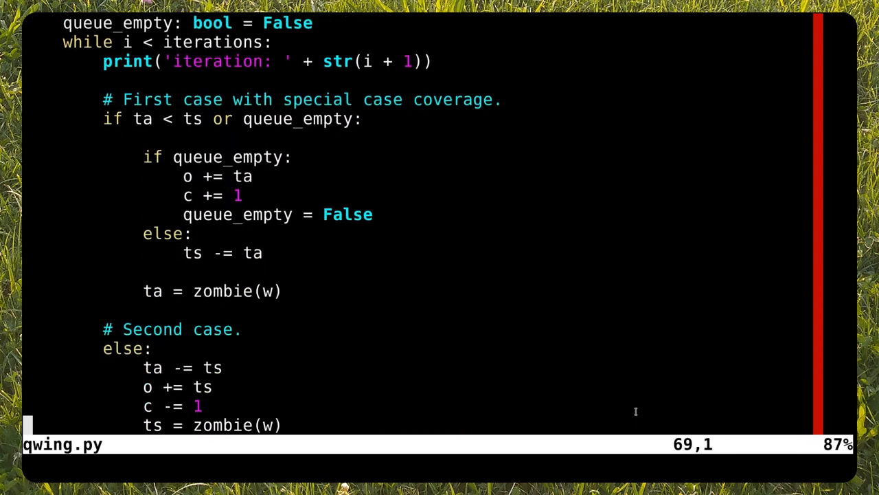